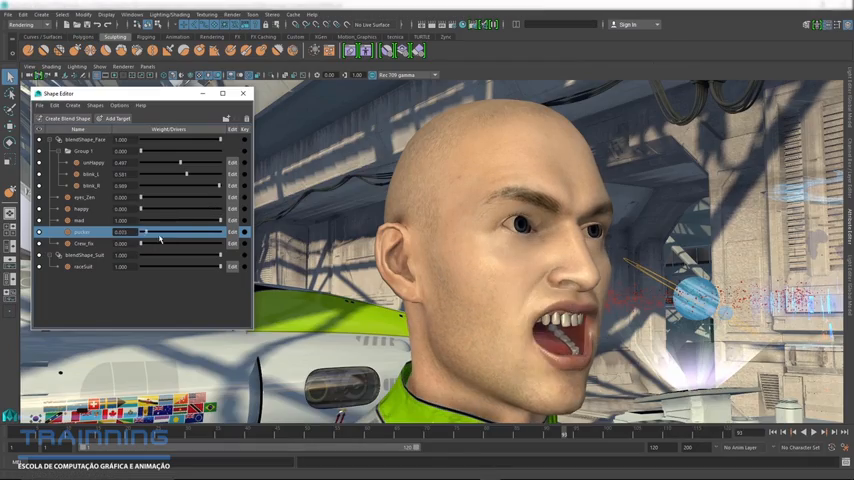
- Add a corrective pose for the raised arm via Add Pose and Create Pose Shape
click(810, 428)
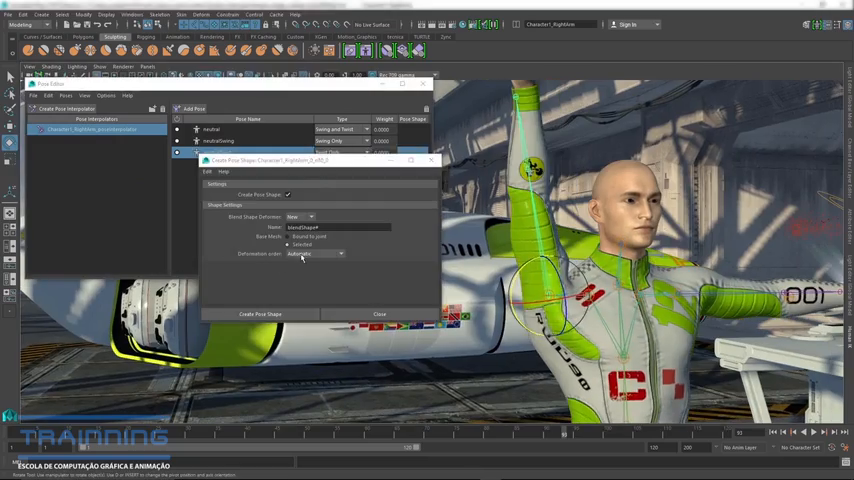
click(260, 314)
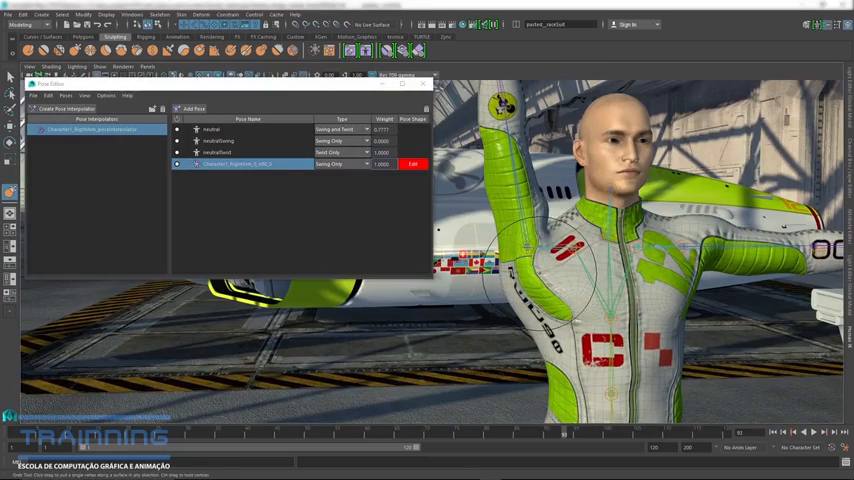